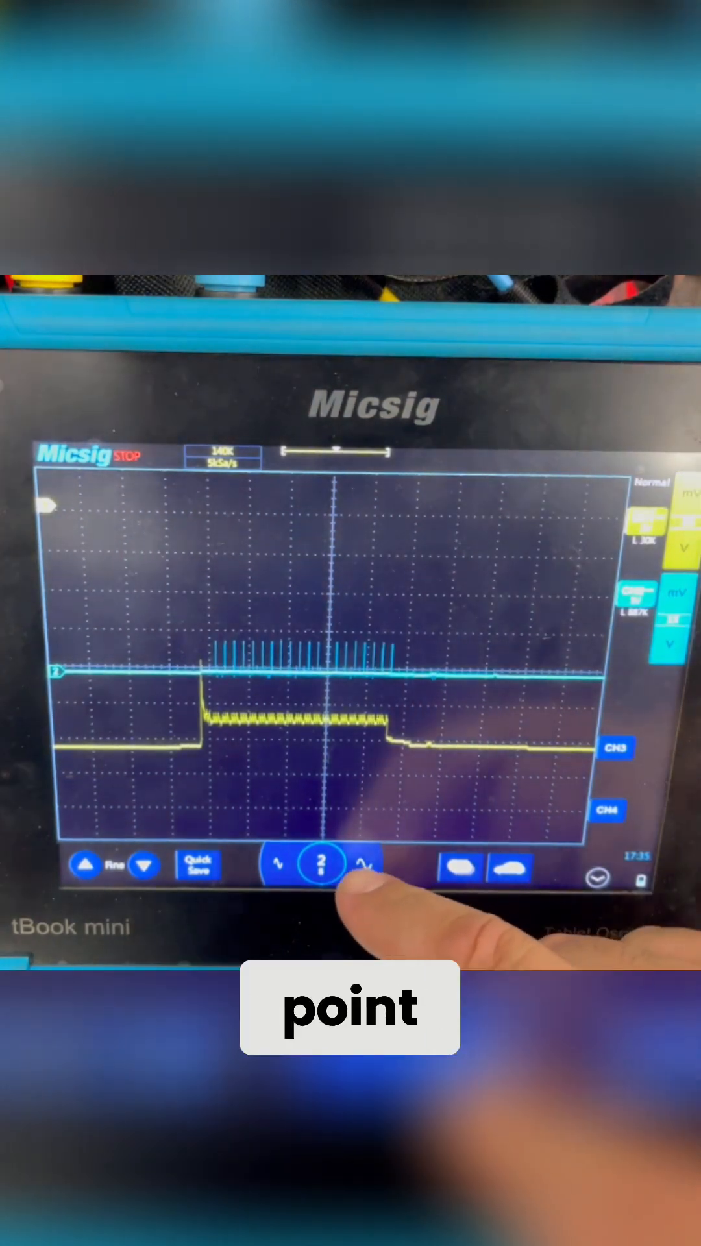
# Step: Change the horizontal scale from 2 s to 500 ms per division to reveal individual pulses
pyautogui.click(320, 865)
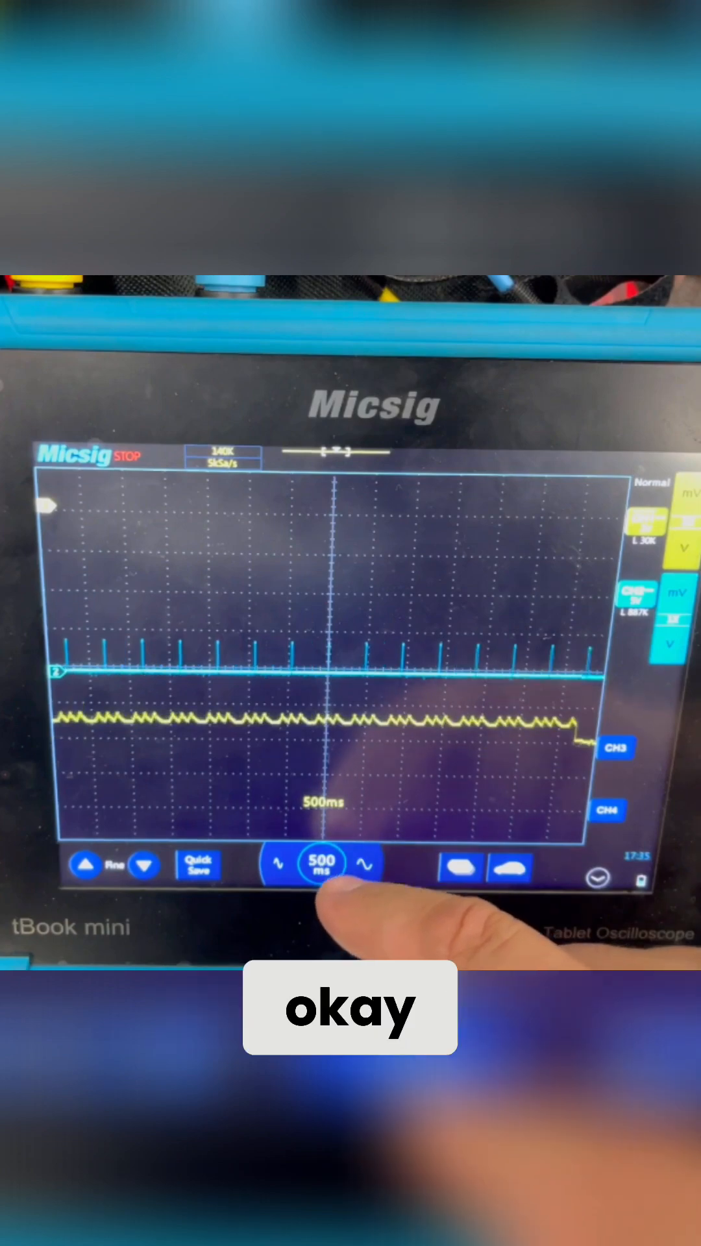